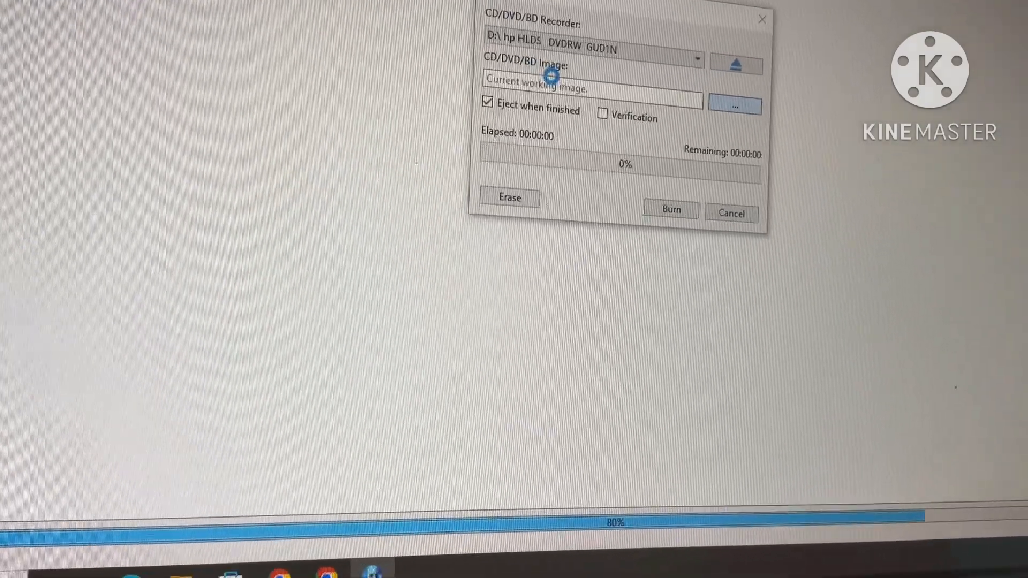
Select WIGGLES_Lights_Camera_Action.iso as the burn image and start writing it to DVD.
{"action": "left_click", "coordinate": [734, 106]}
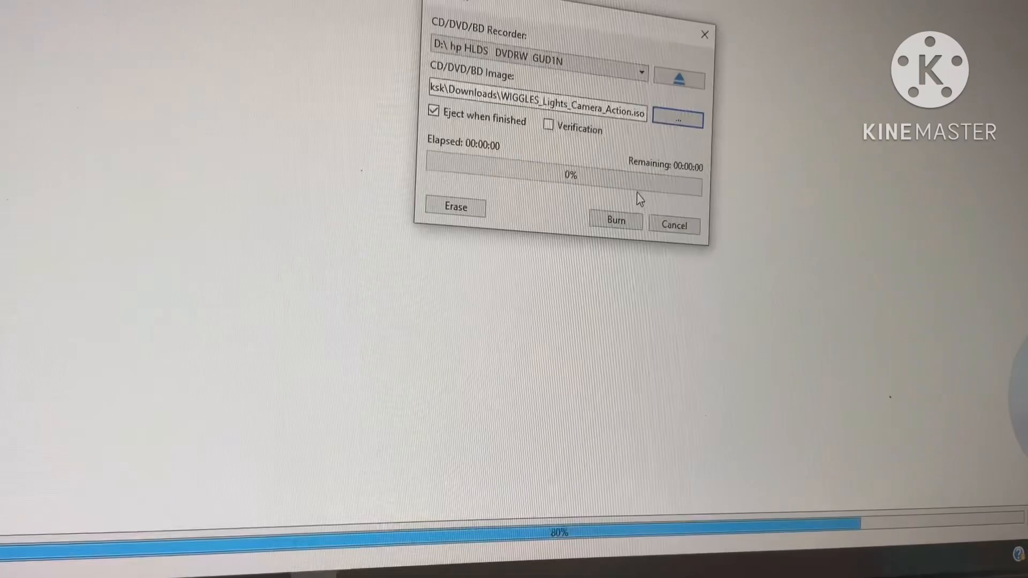
{"action": "left_click", "coordinate": [614, 220]}
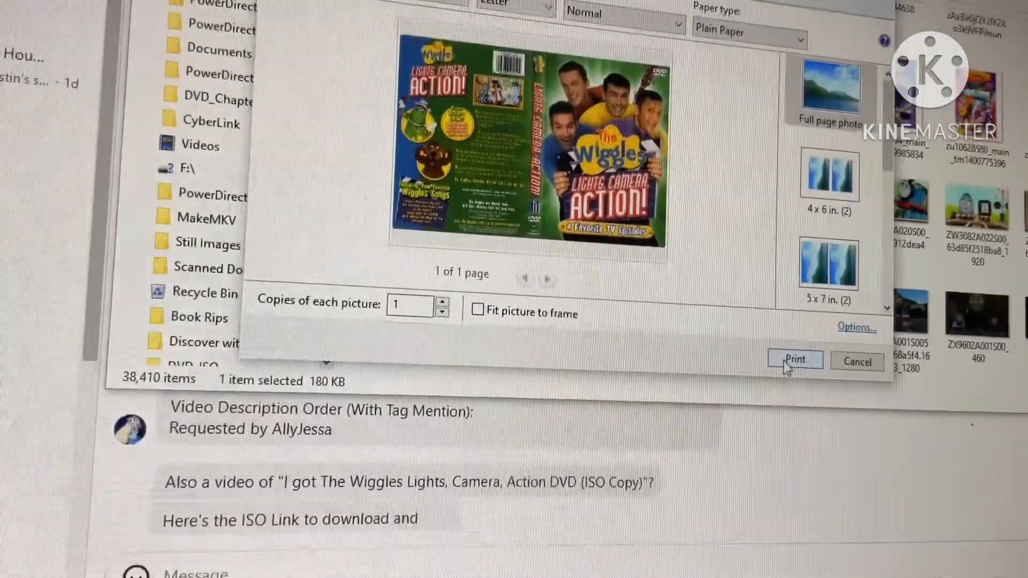
Print one full-page copy of the Lights, Camera, Action cover picture.
{"action": "left_click", "coordinate": [794, 359]}
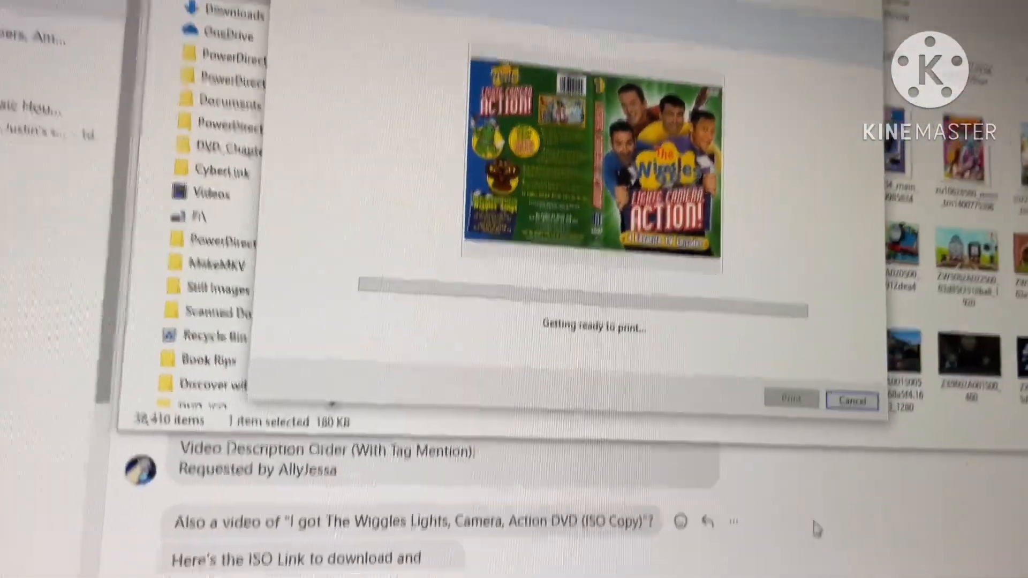